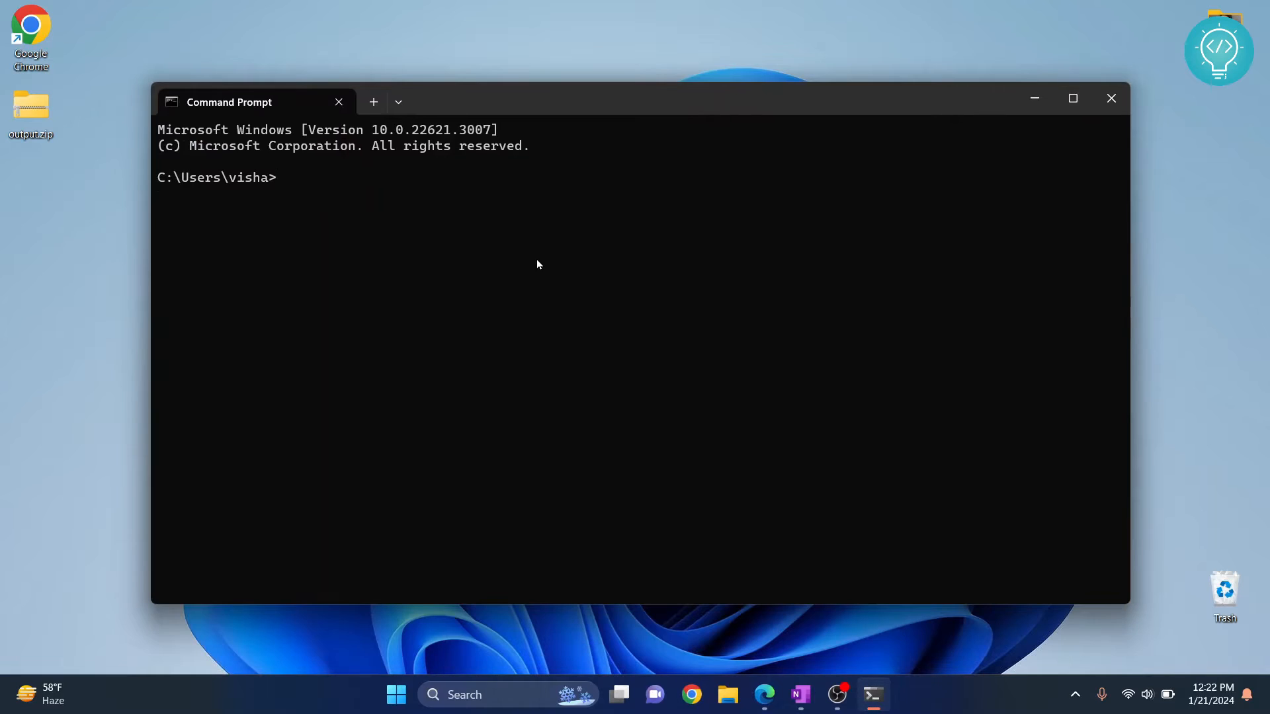
# Step: Run pip install numpy, which reports NumPy 1.24.3 already satisfied
pyautogui.write('pip i')
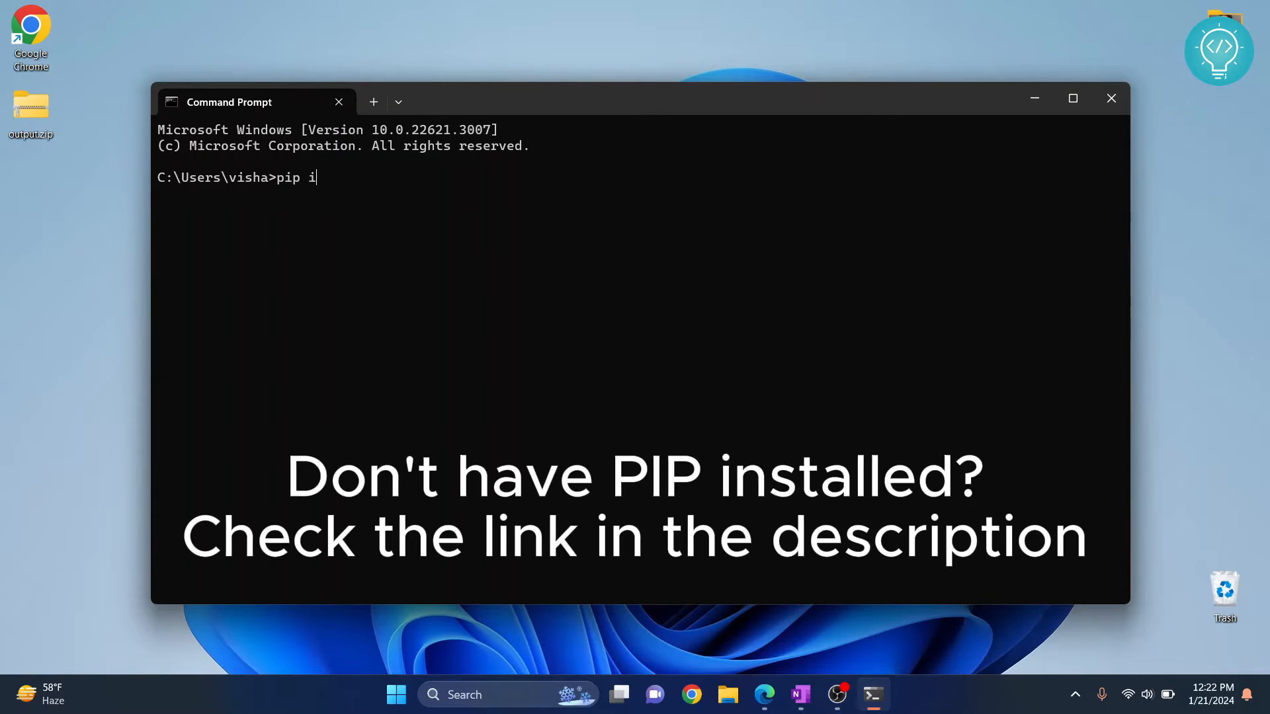
pyautogui.write('nstall')
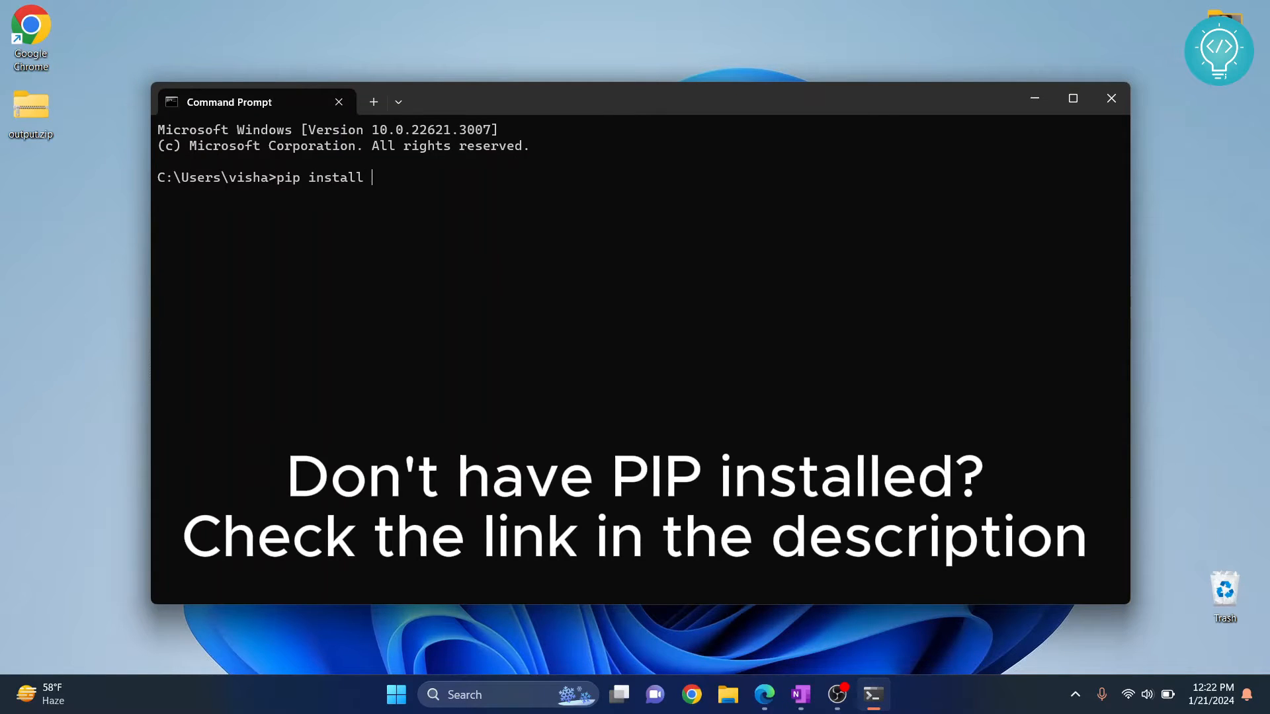
pyautogui.write('numpy')
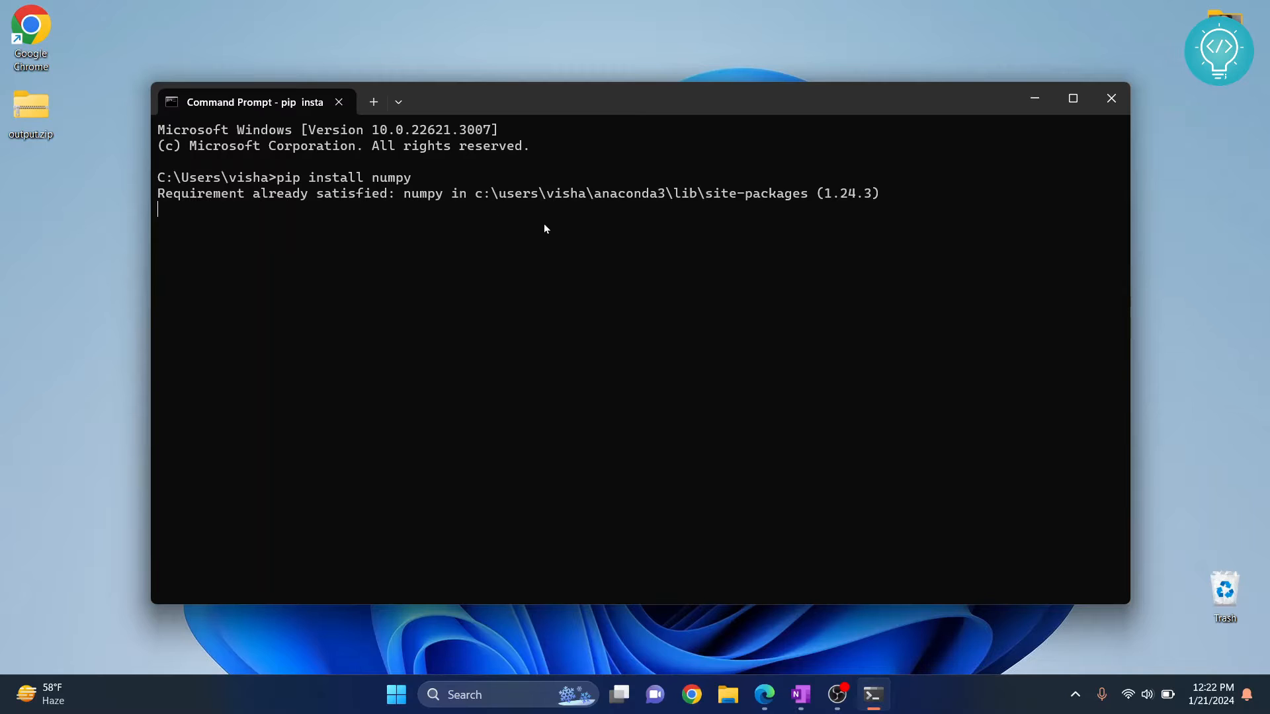
pyautogui.moveTo(397, 182)
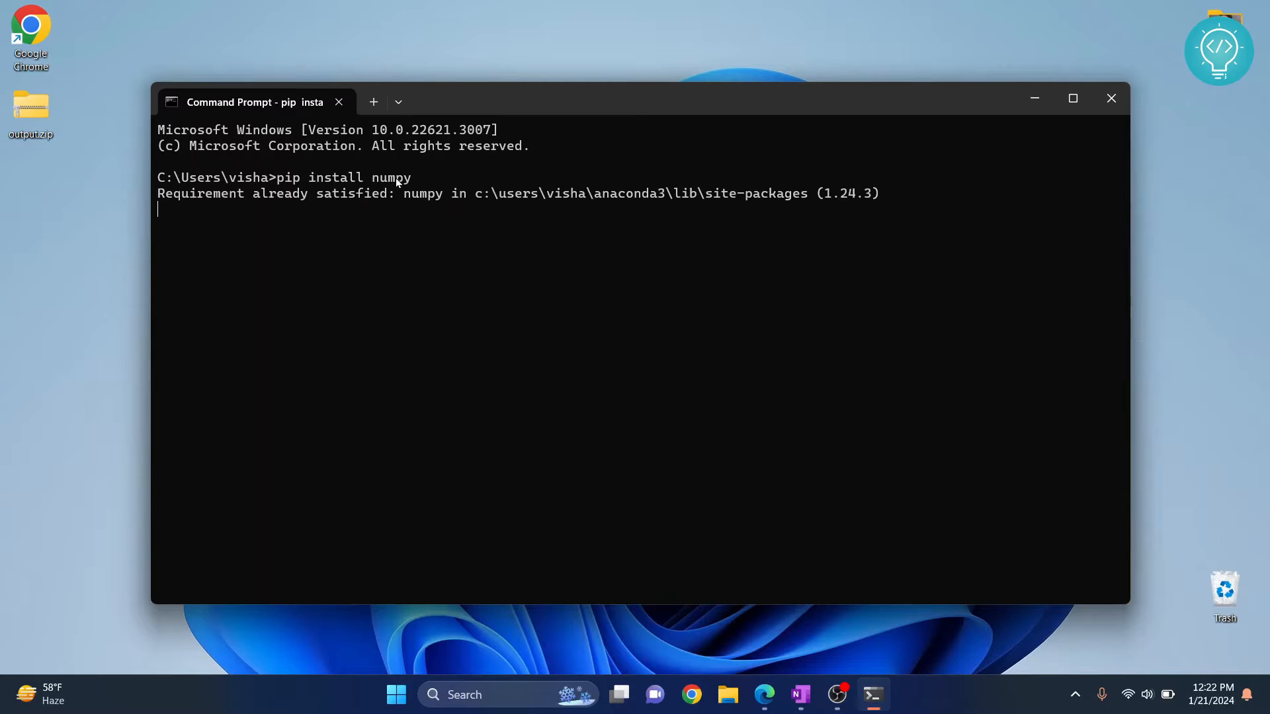
# Step: Switch to the browser and load pypi.org, the Python Package Index home page
pyautogui.click(691, 694)
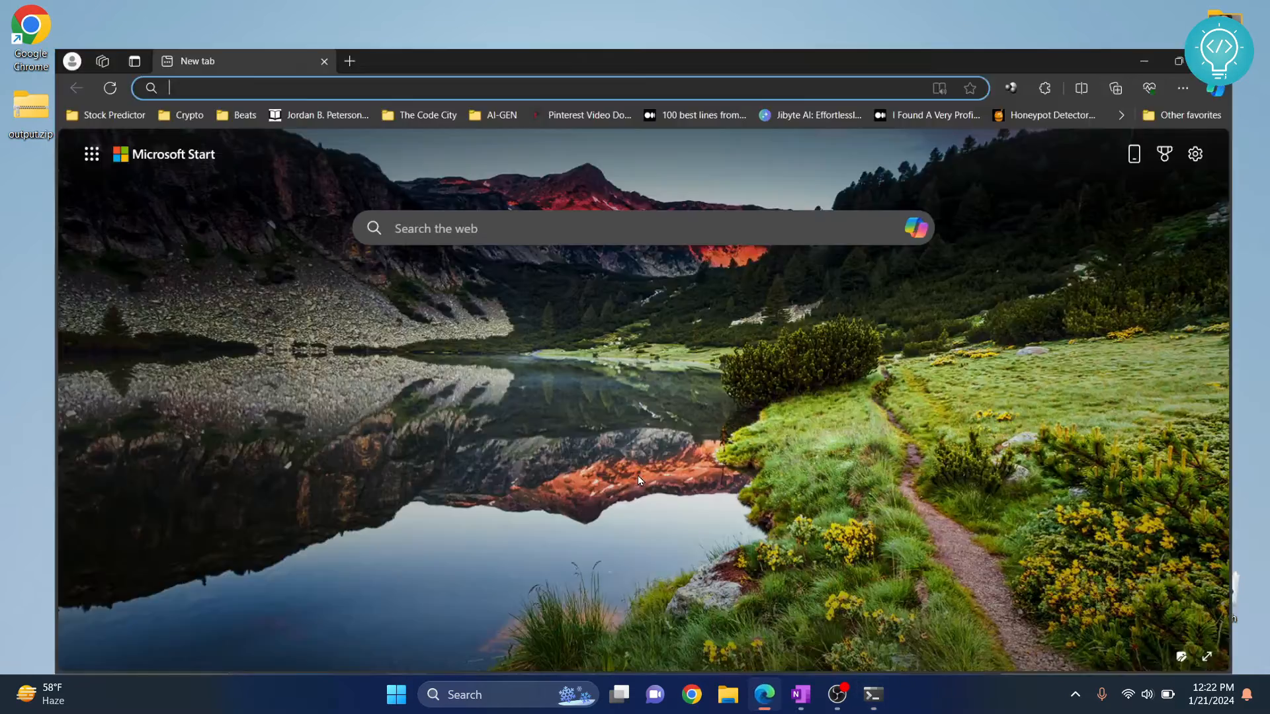
pyautogui.write('pypi.org')
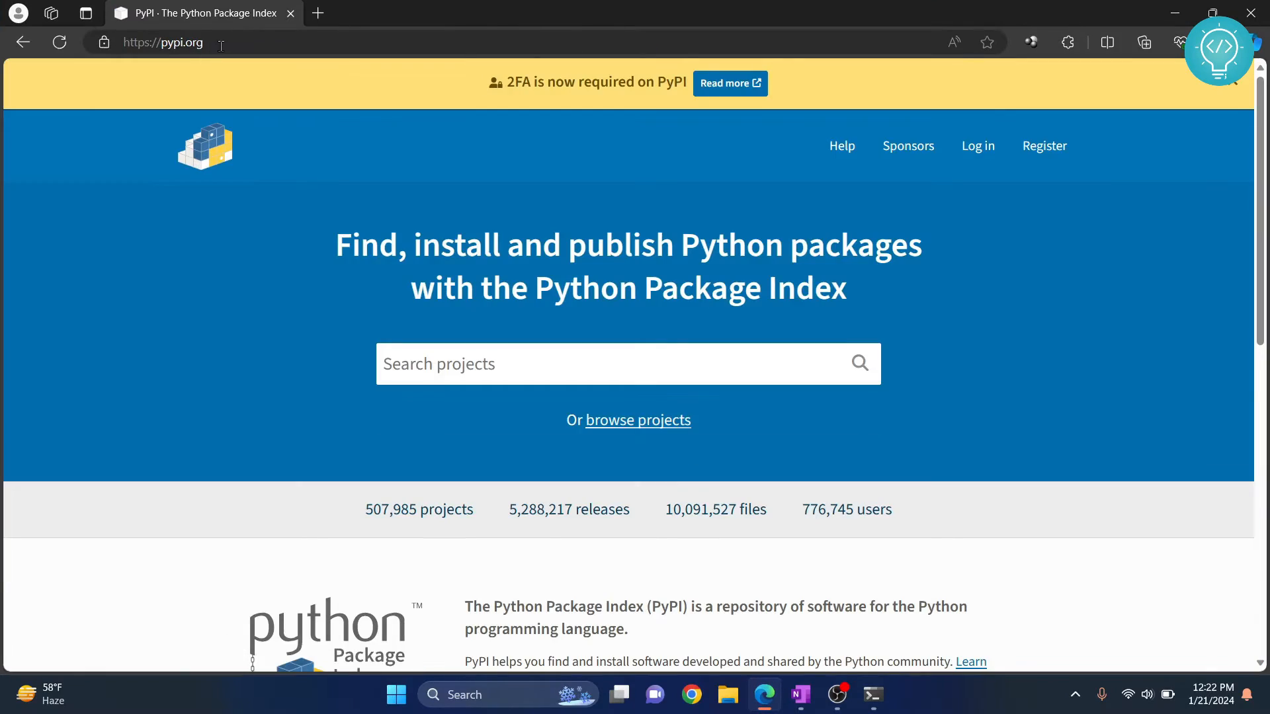
pyautogui.scroll(-3)
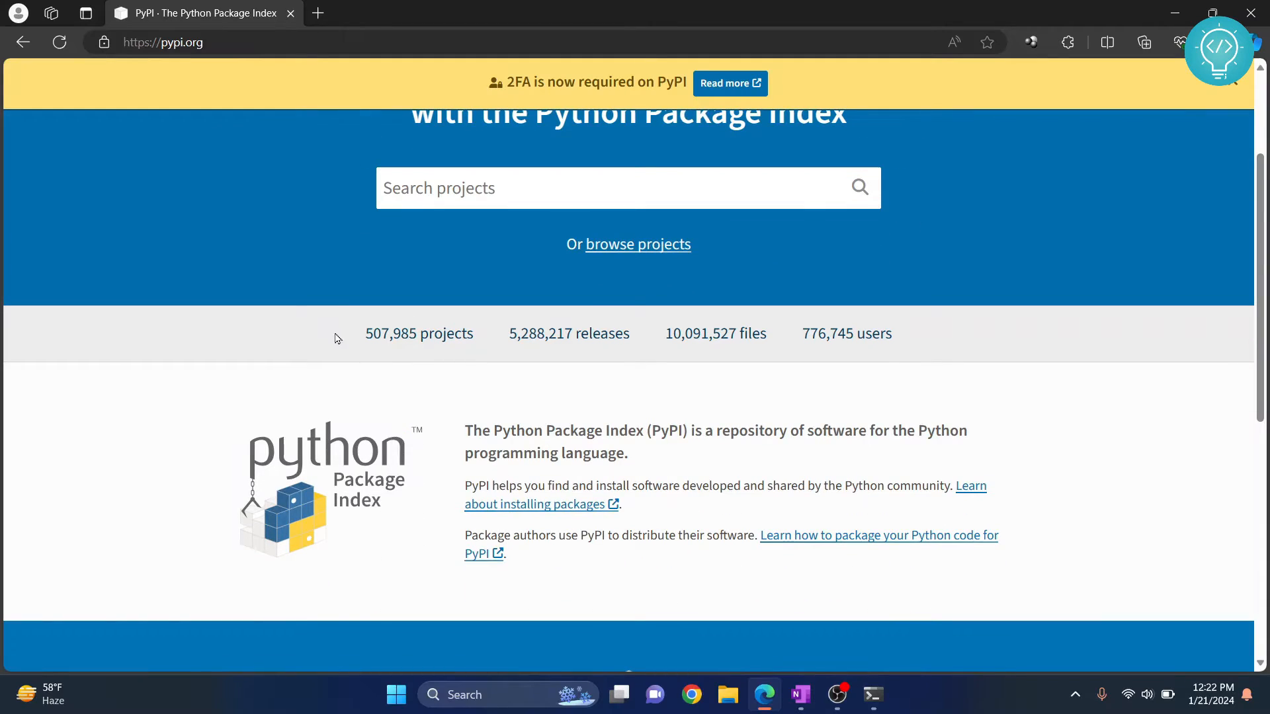
pyautogui.moveTo(367, 333); pyautogui.dragTo(630, 334)
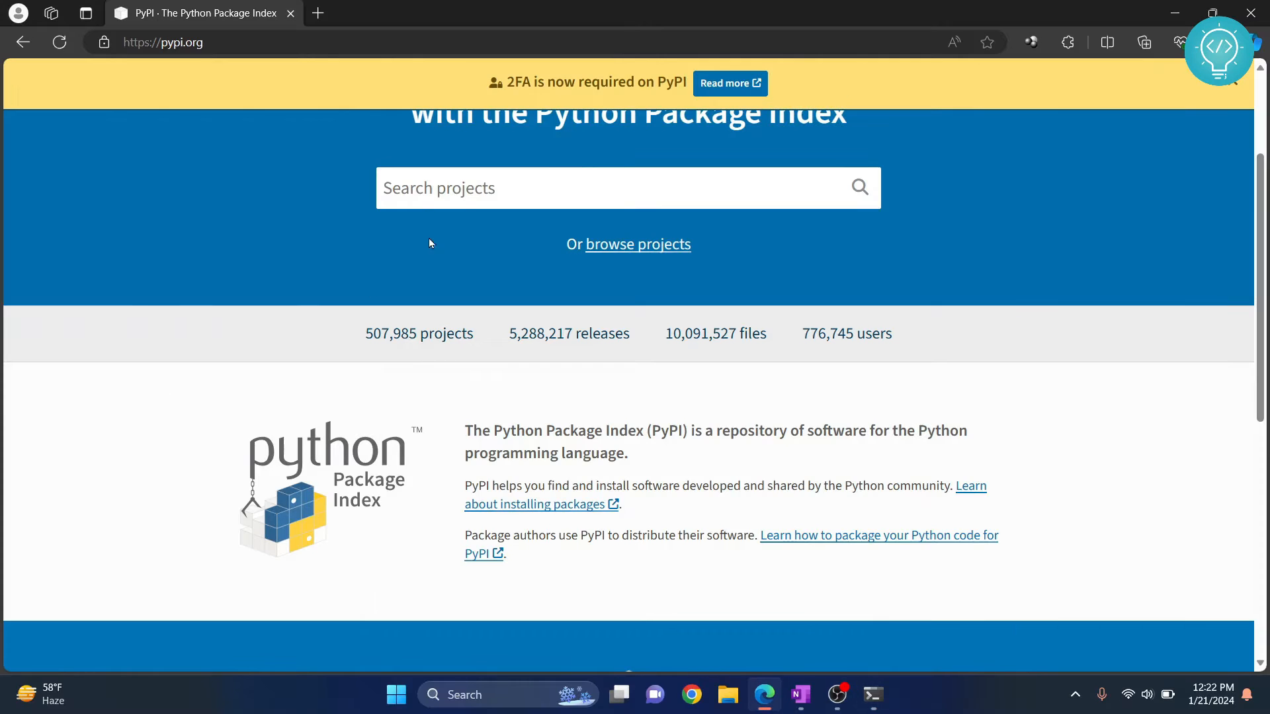
# Step: Search PyPI for pandas, glance at pandas2, then land on the pandas 2.2.0 project page
pyautogui.write('pandas')
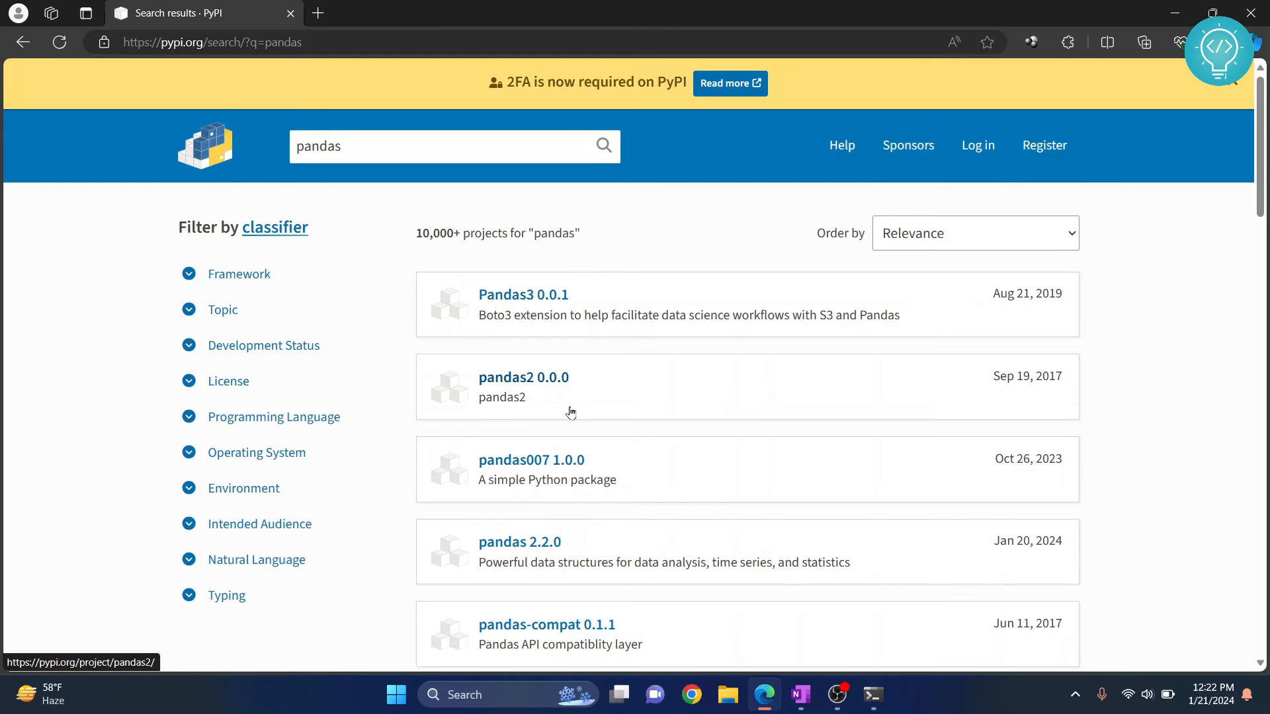
pyautogui.scroll(-3)
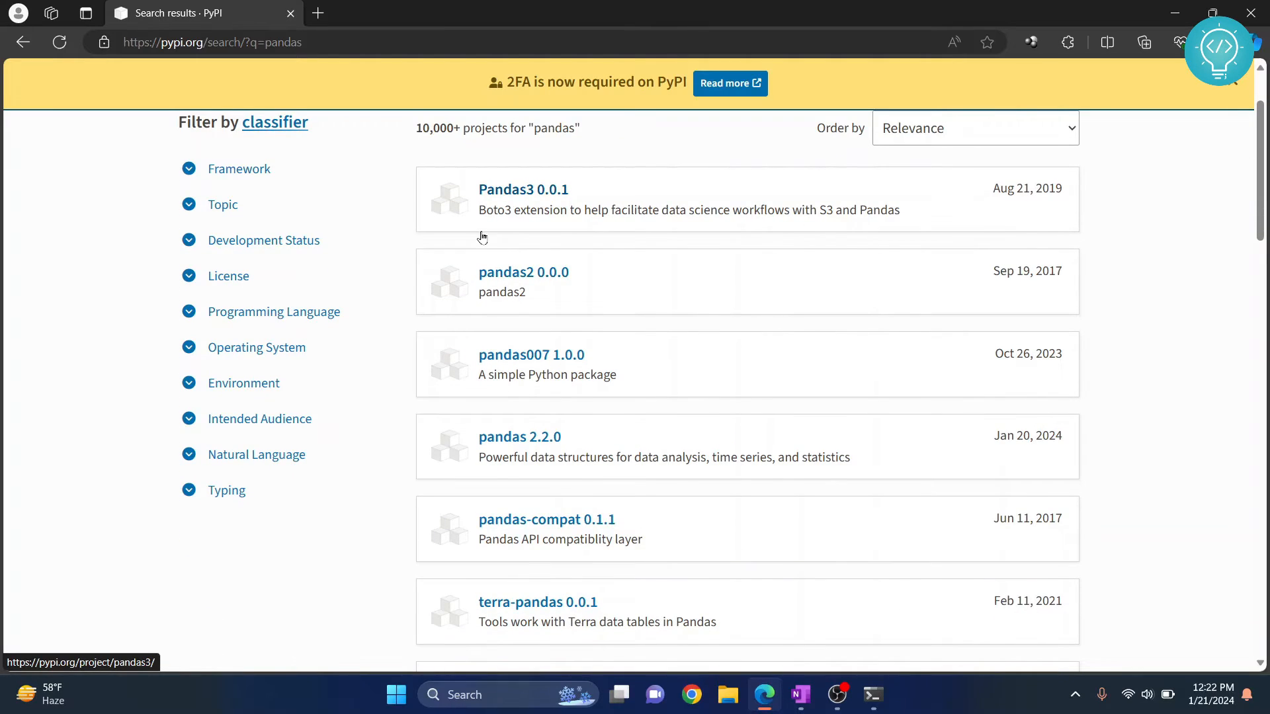
pyautogui.click(524, 271)
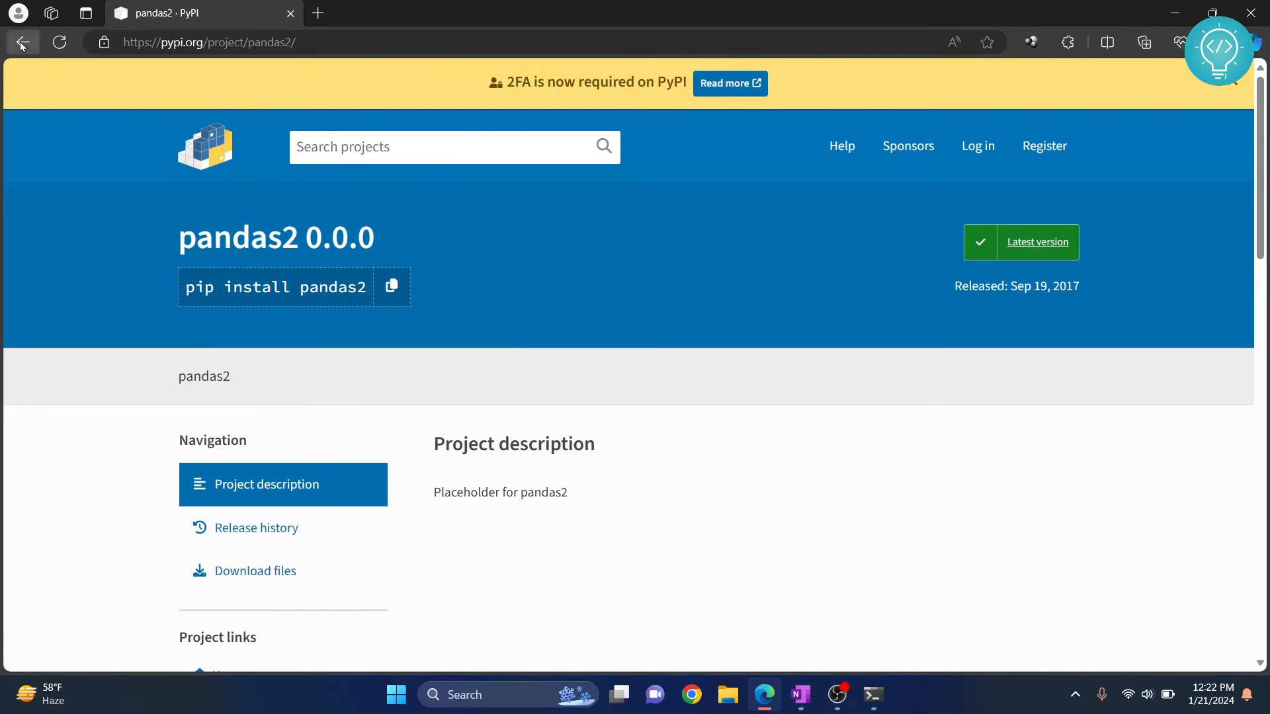
pyautogui.click(22, 42)
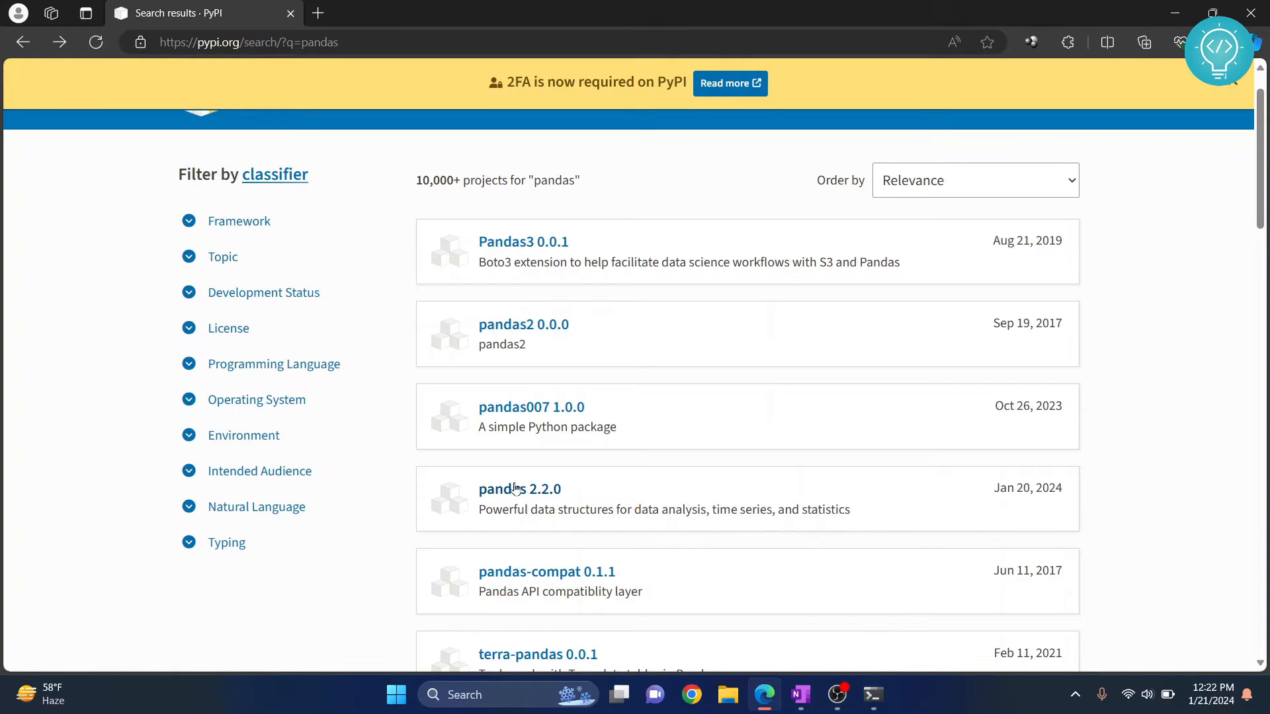
pyautogui.moveTo(523, 324)
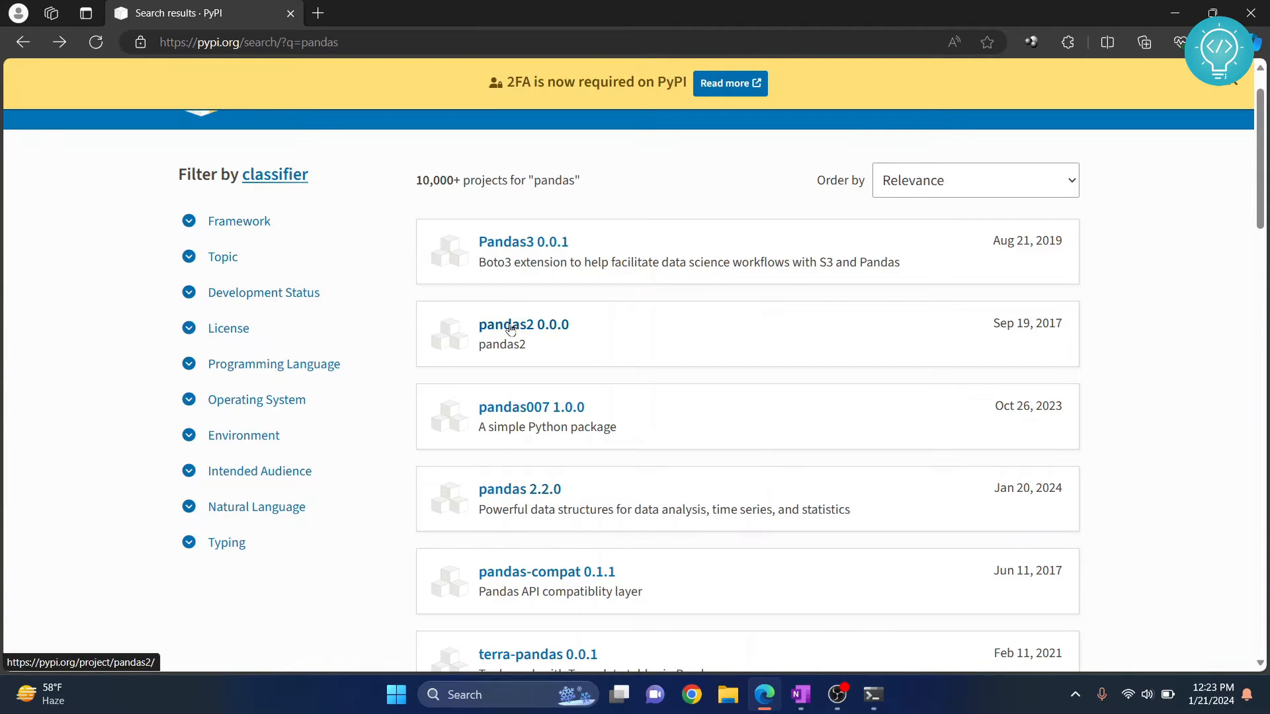
pyautogui.click(519, 488)
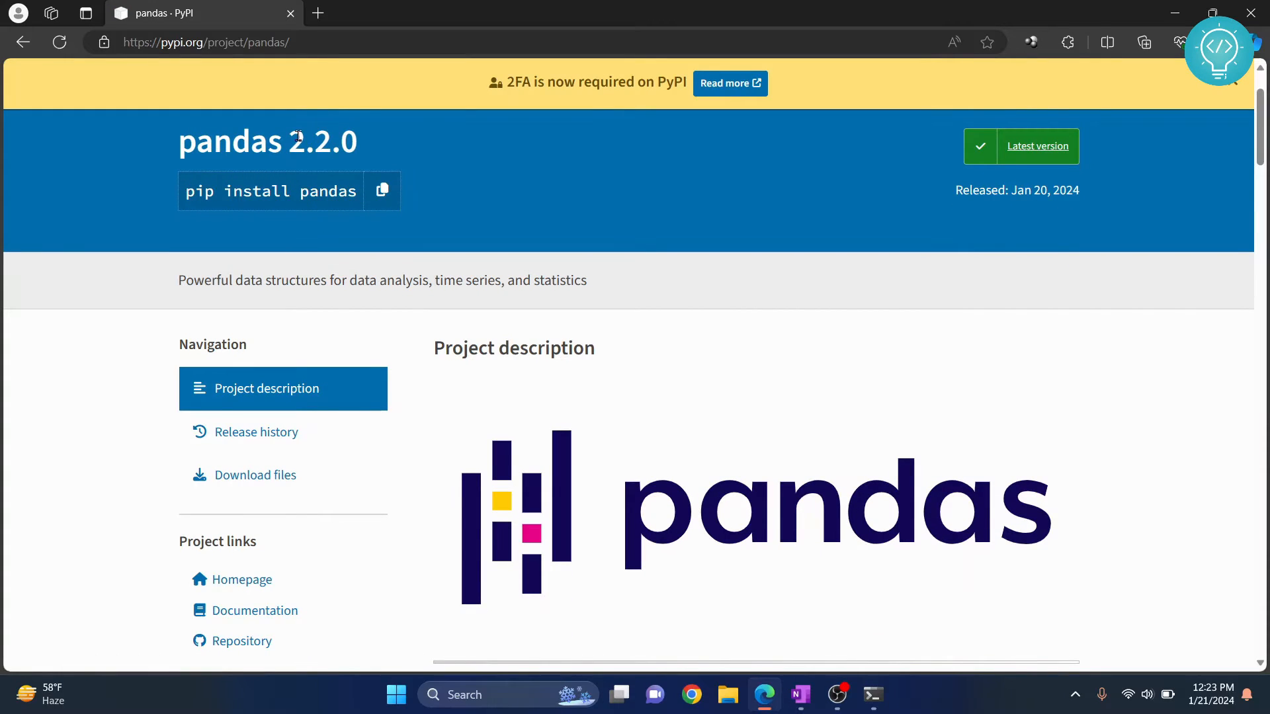
# Step: Browse the pandas Release history down to the 1.2.x releases with 1.2.2 in view
pyautogui.scroll(-3)
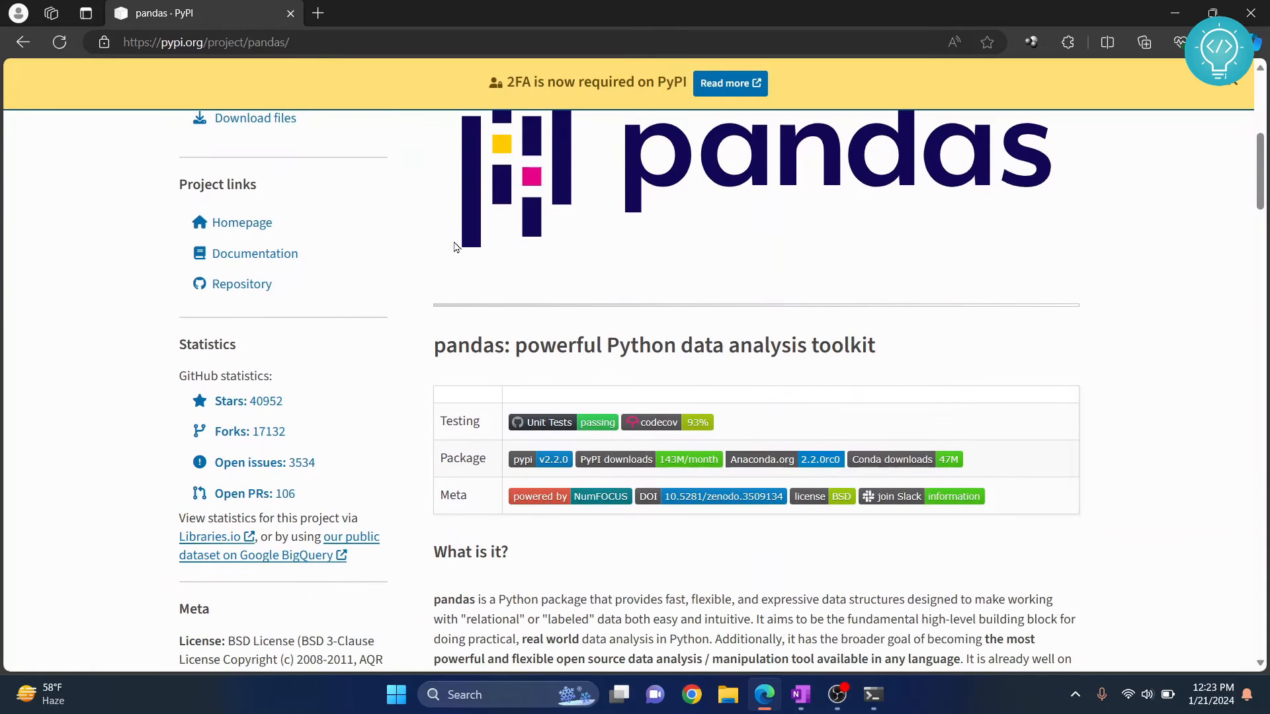
pyautogui.scroll(-3)
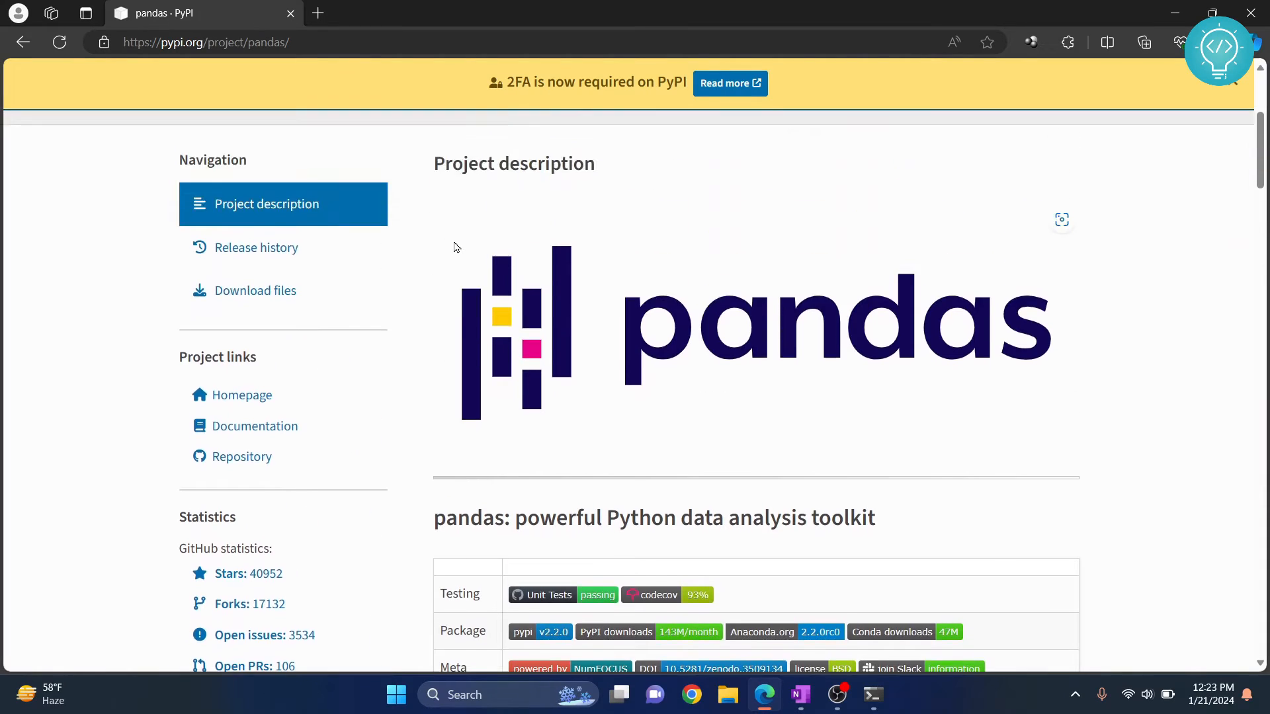
pyautogui.moveTo(279, 248)
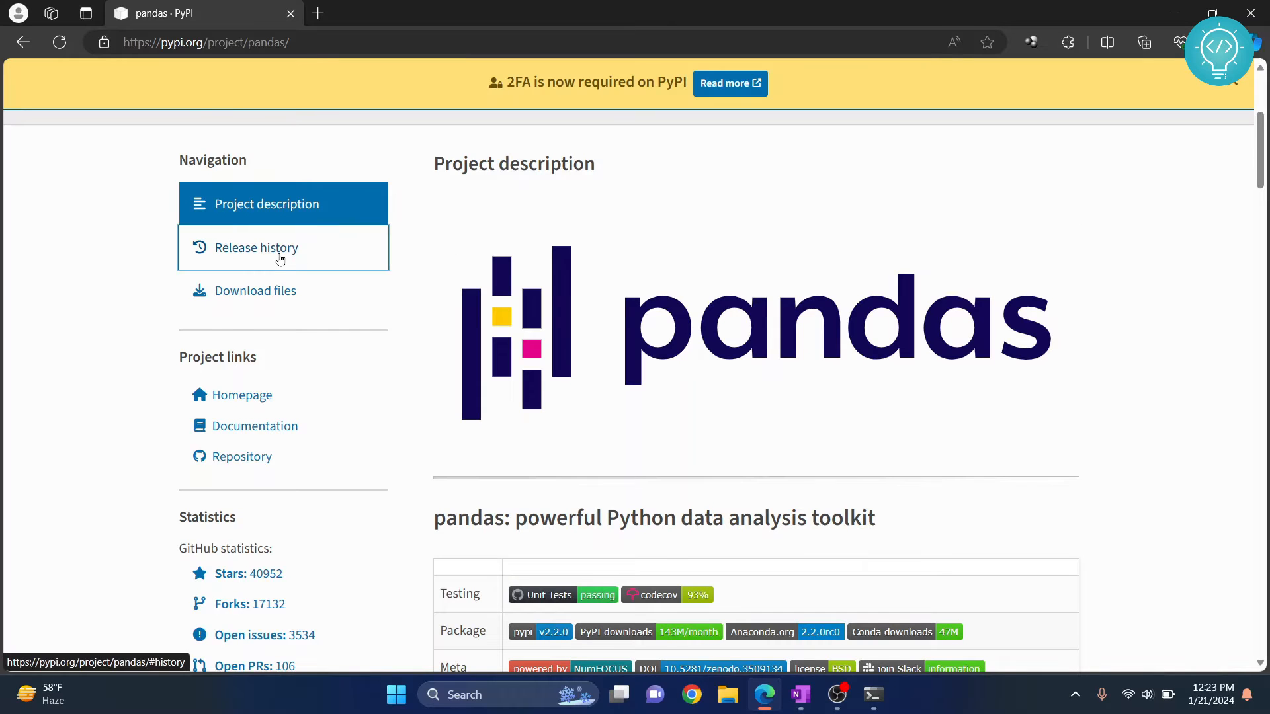
pyautogui.click(257, 247)
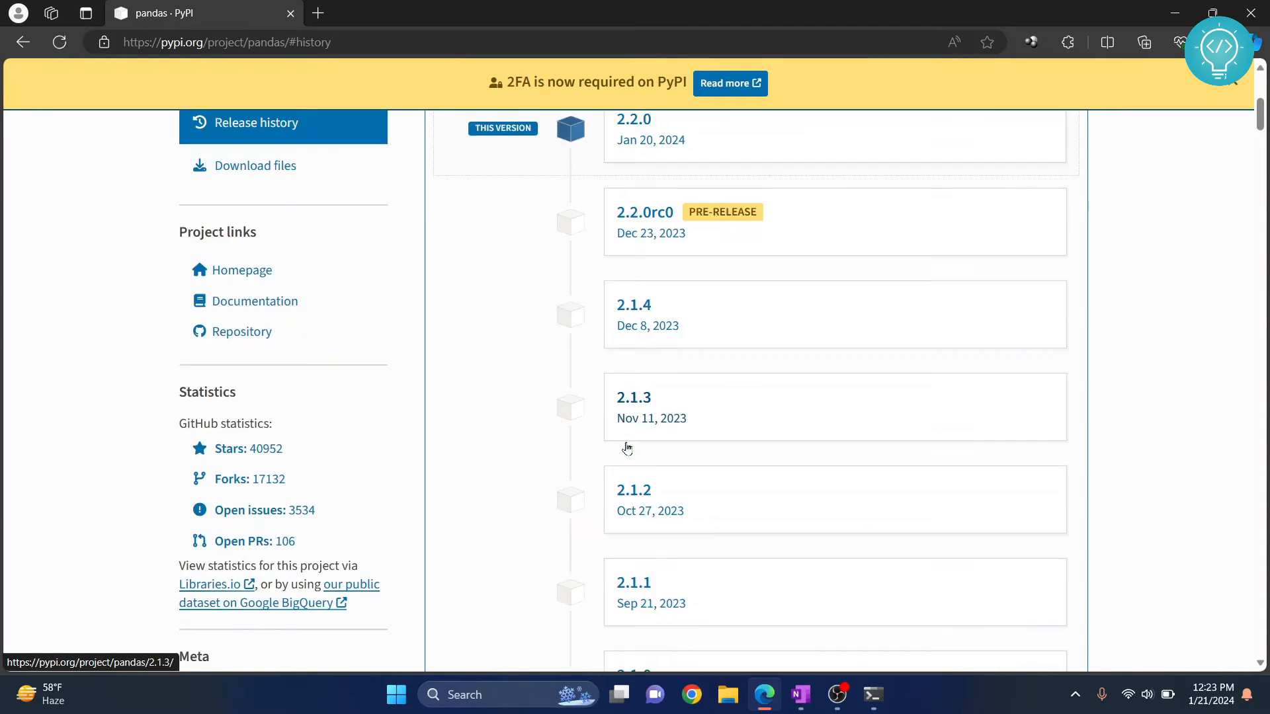
pyautogui.scroll(-3)
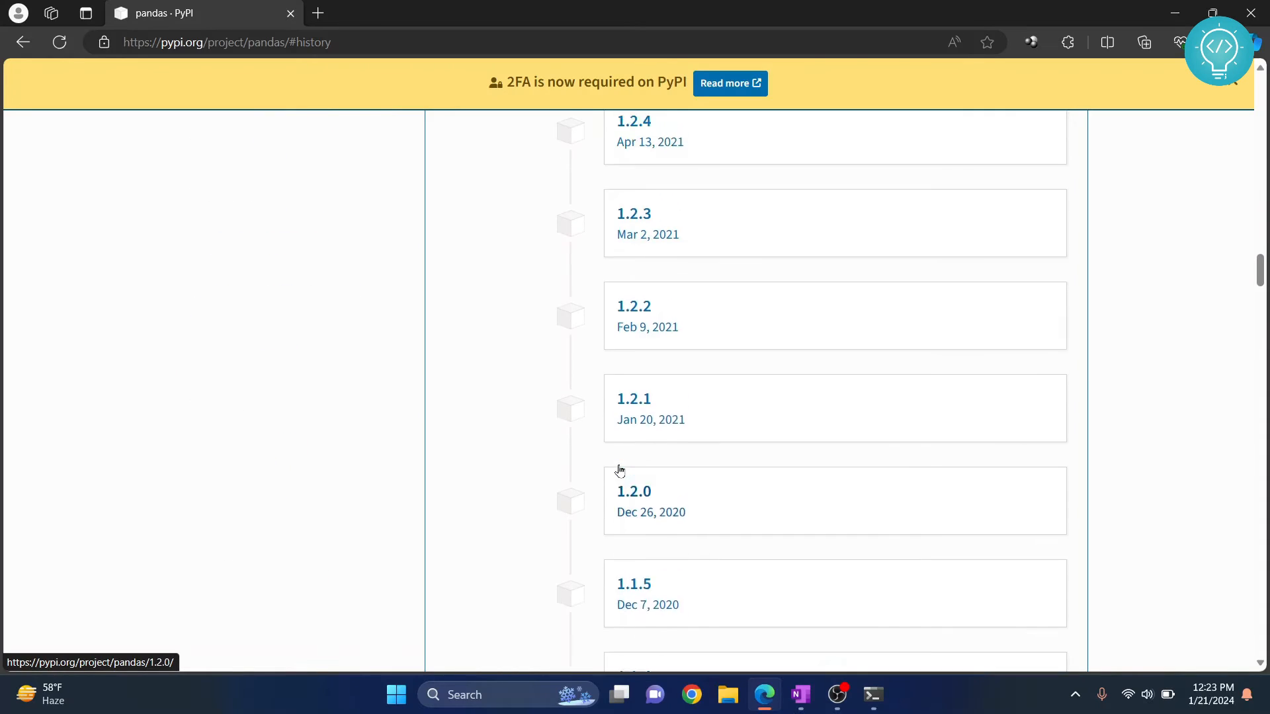
pyautogui.scroll(3)
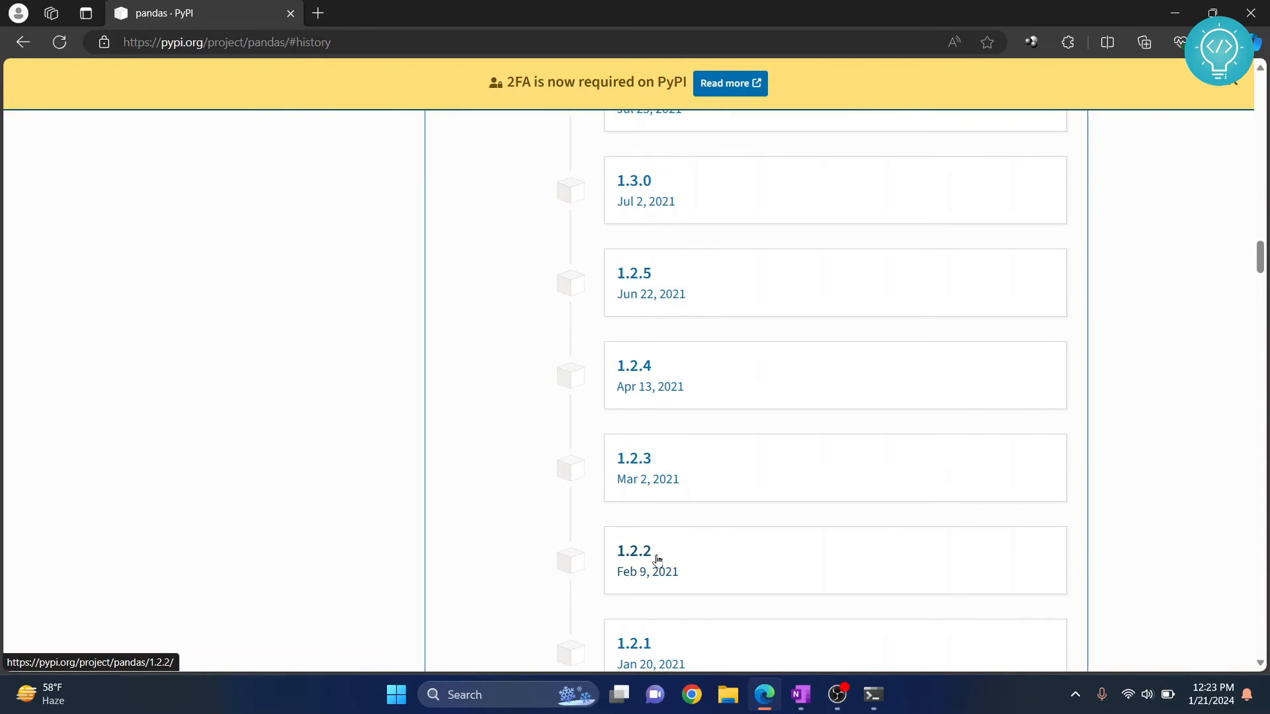
# Step: Run pip install pandas==1.2.2 in the terminal, then cancel the download with Ctrl+C
pyautogui.click(873, 694)
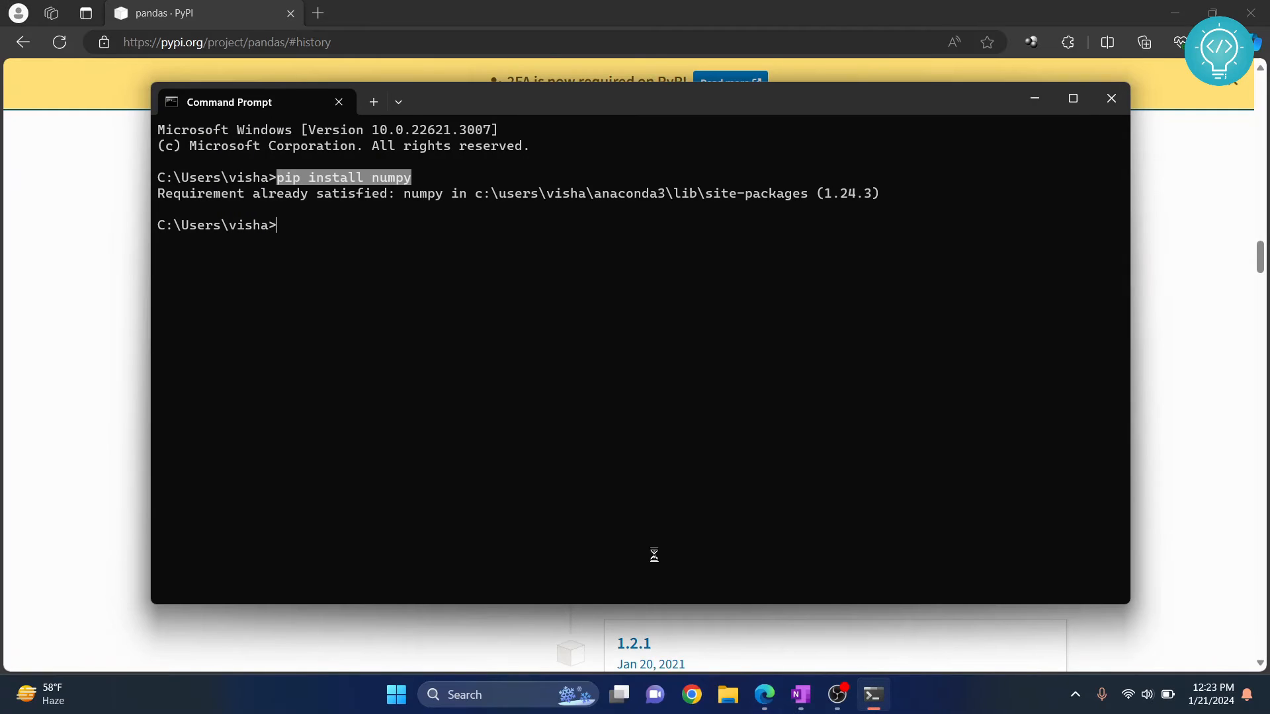
pyautogui.write('pip install pan')
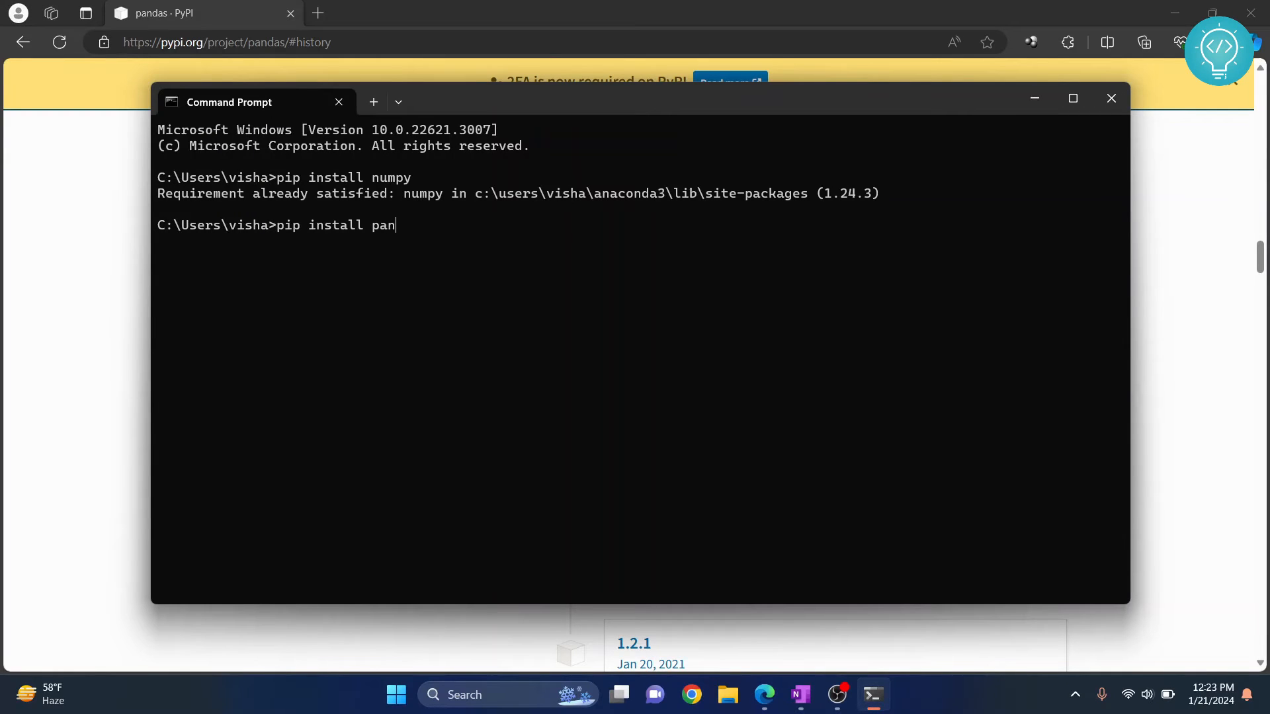
pyautogui.write('das==')
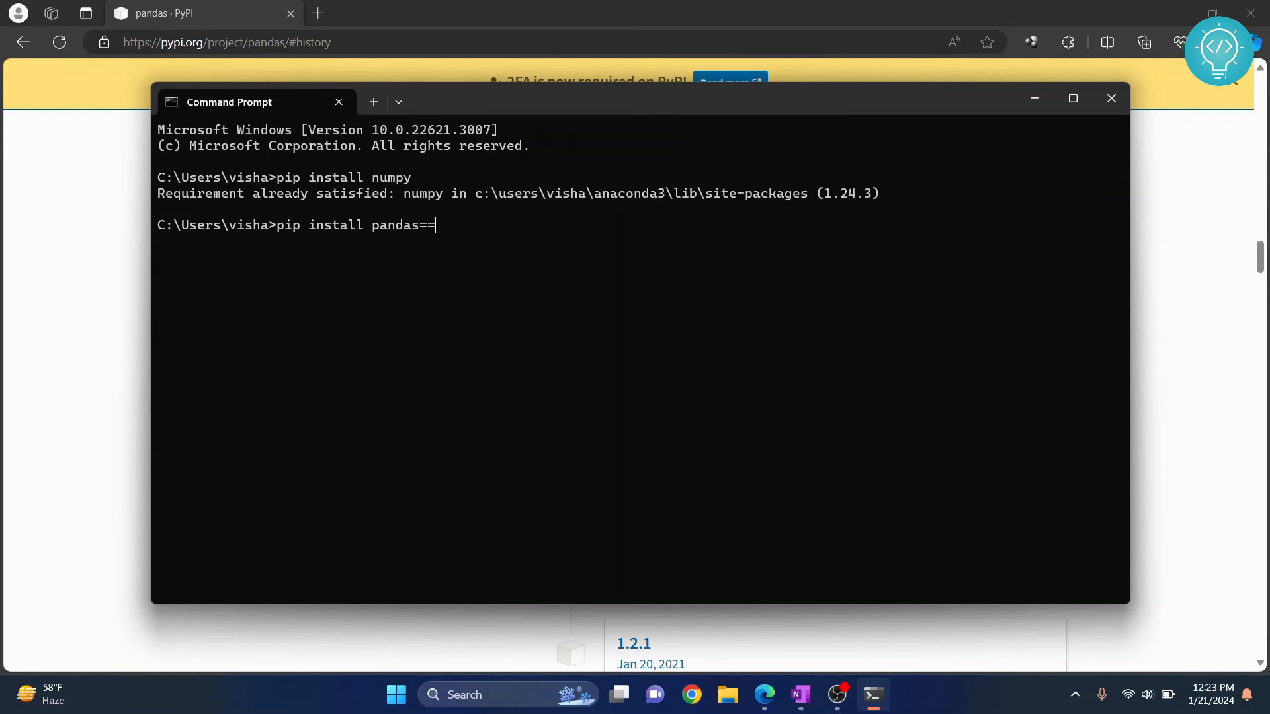
pyautogui.write('1.2.2')
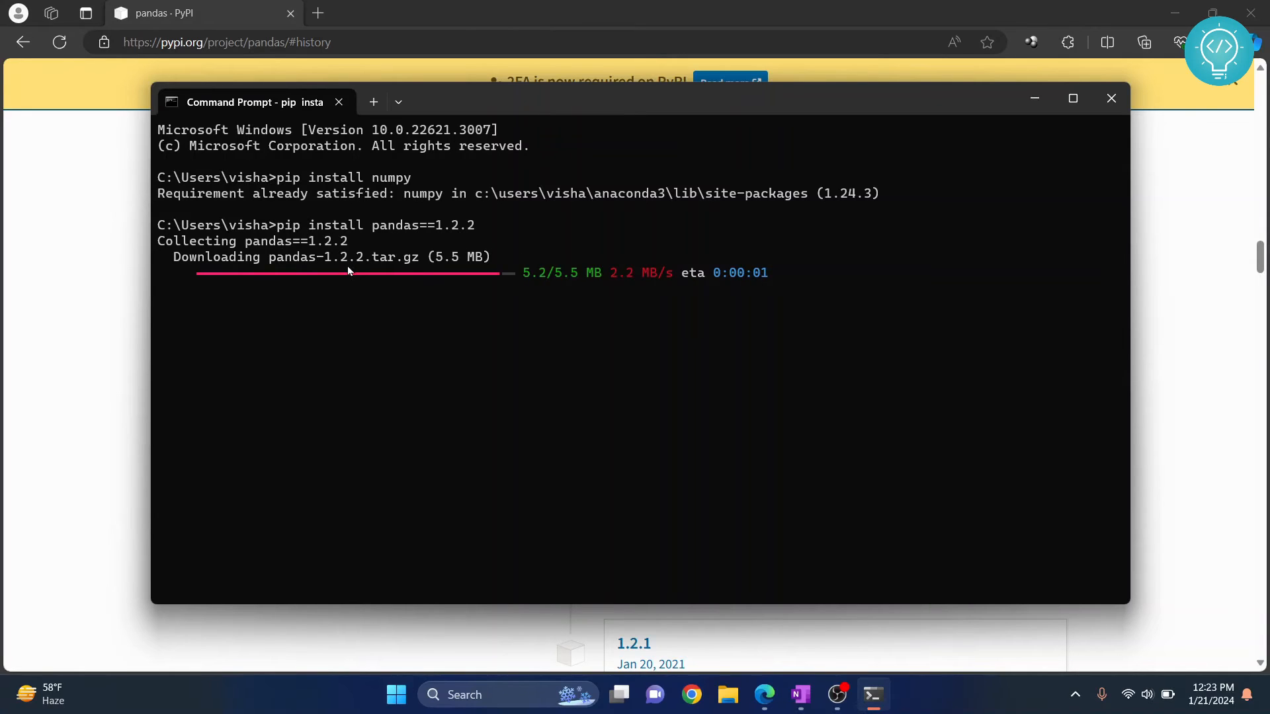
pyautogui.press('ctrl+c')
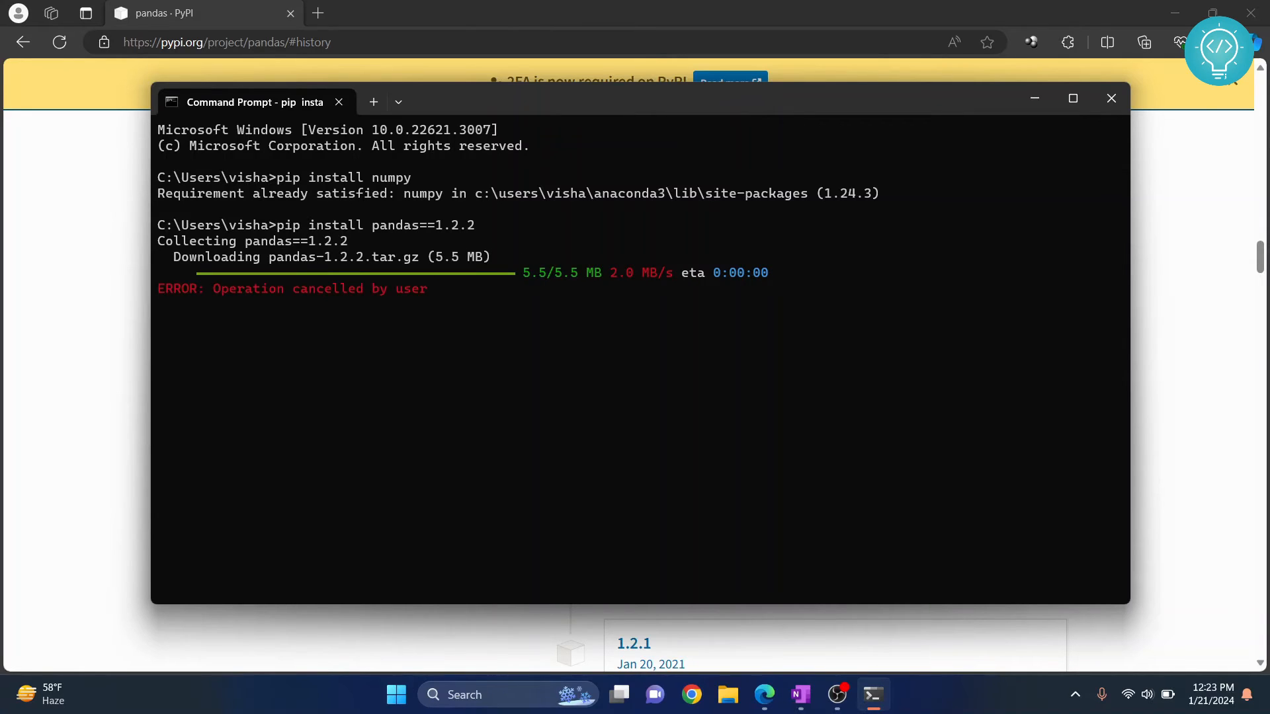
pyautogui.press('Enter')
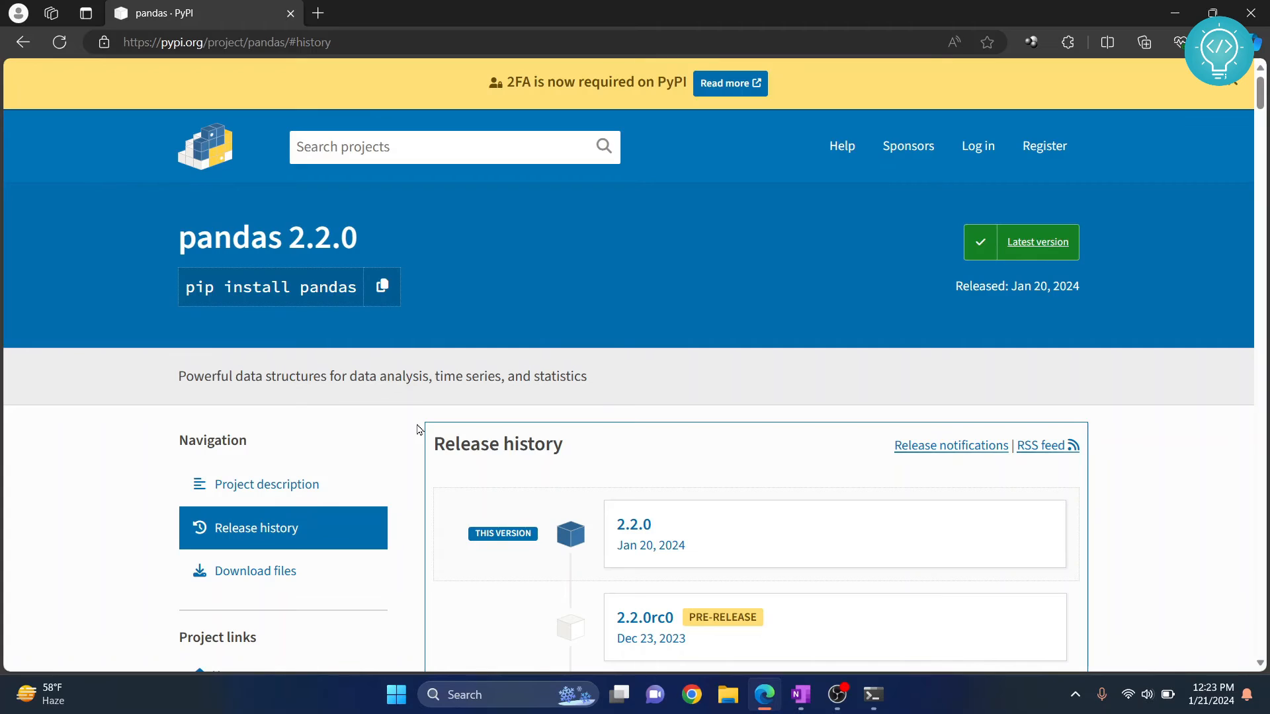
# Step: Bring Command Prompt back in front of the PyPI page and nudge it down-right
pyautogui.click(873, 695)
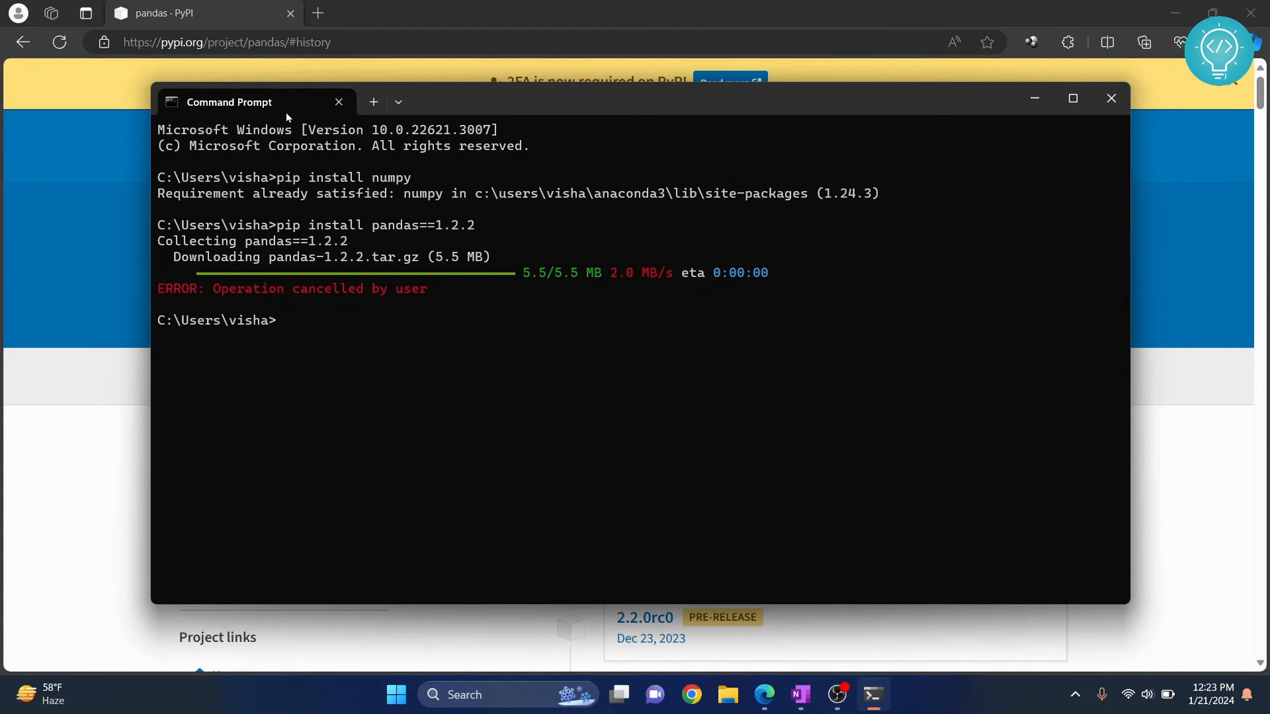
pyautogui.moveTo(256, 102); pyautogui.dragTo(283, 107)
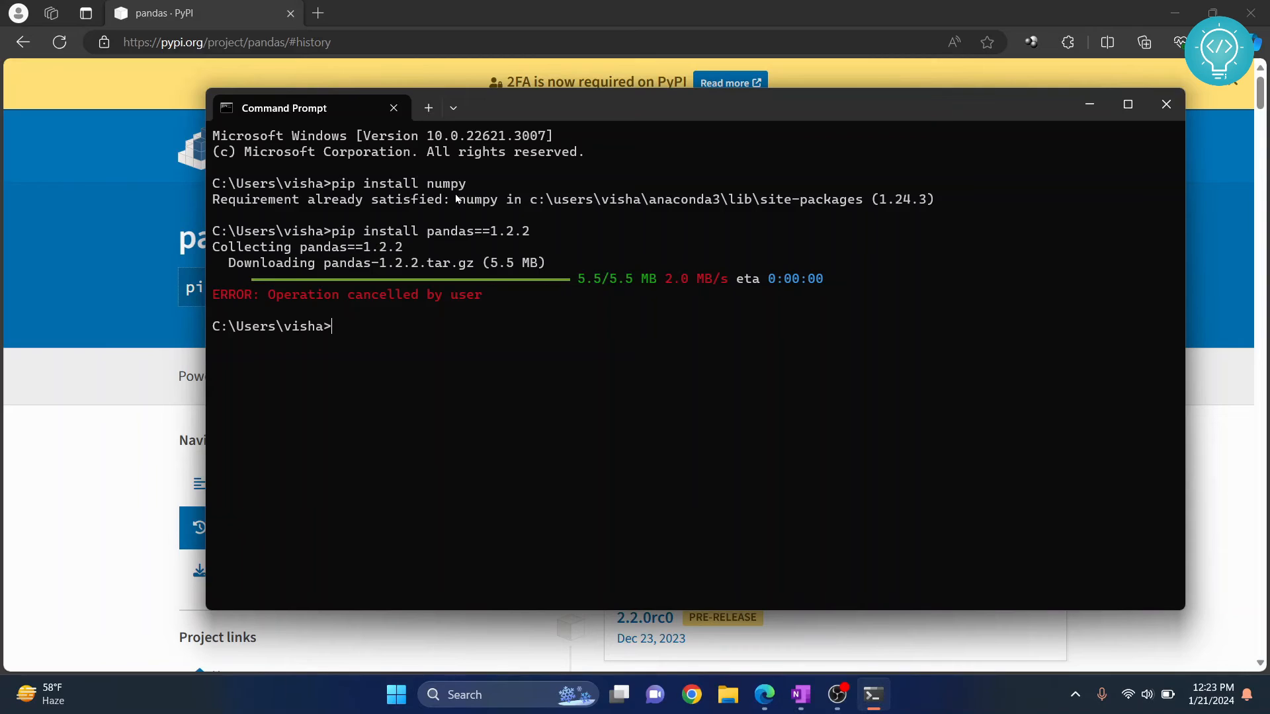
pyautogui.moveTo(391, 422)
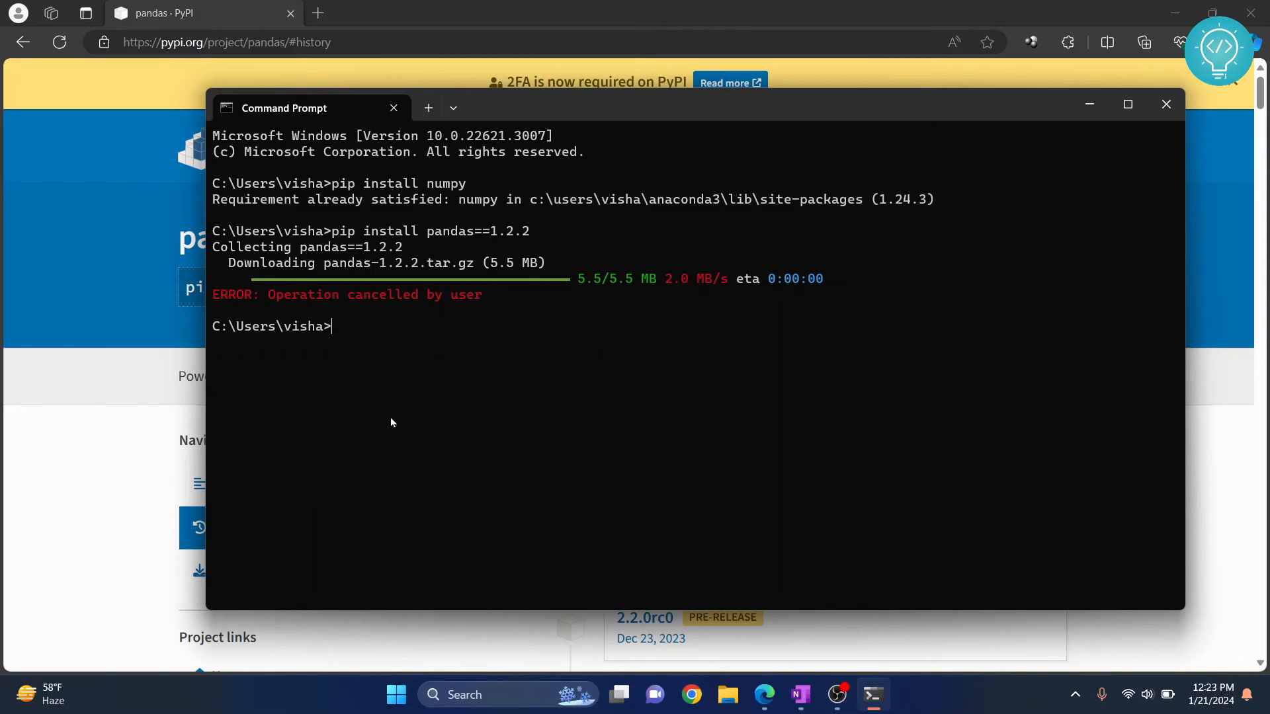
# Step: Run pip install pandas --pre and return to the terminal to see pandas 2.0.3 already satisfied
pyautogui.write('pip install pandas==1.')
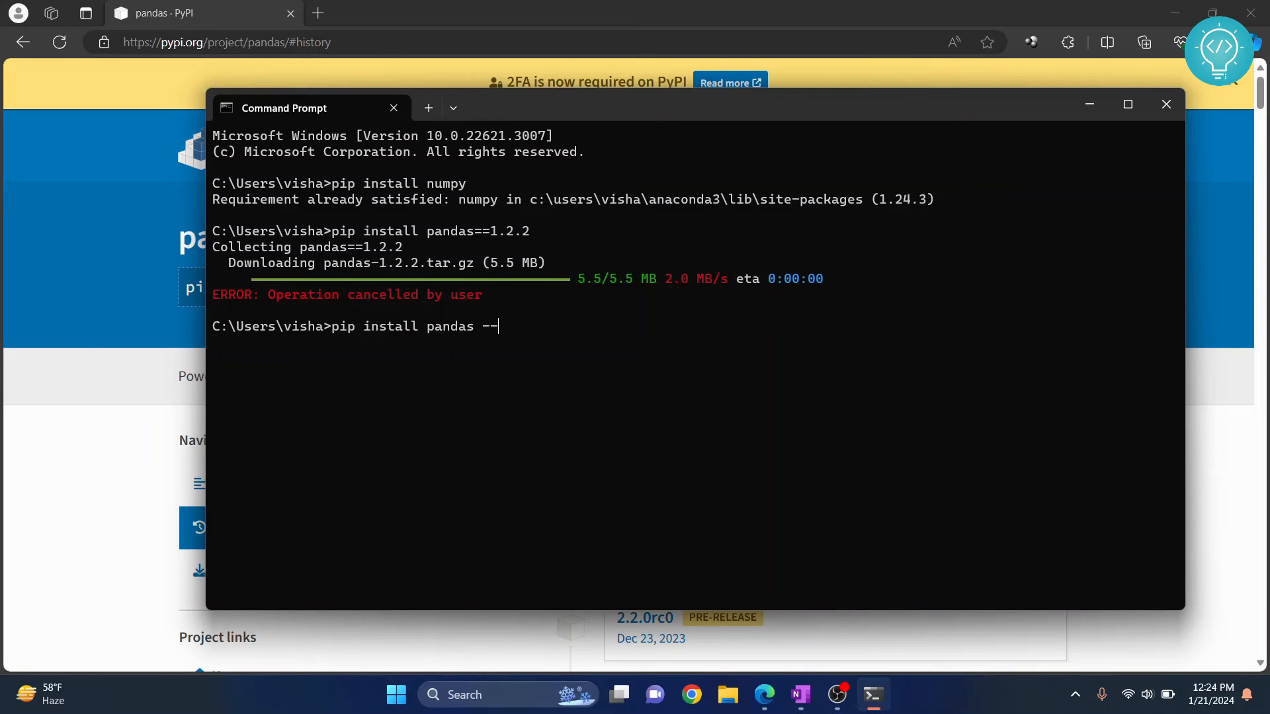
pyautogui.write('pre')
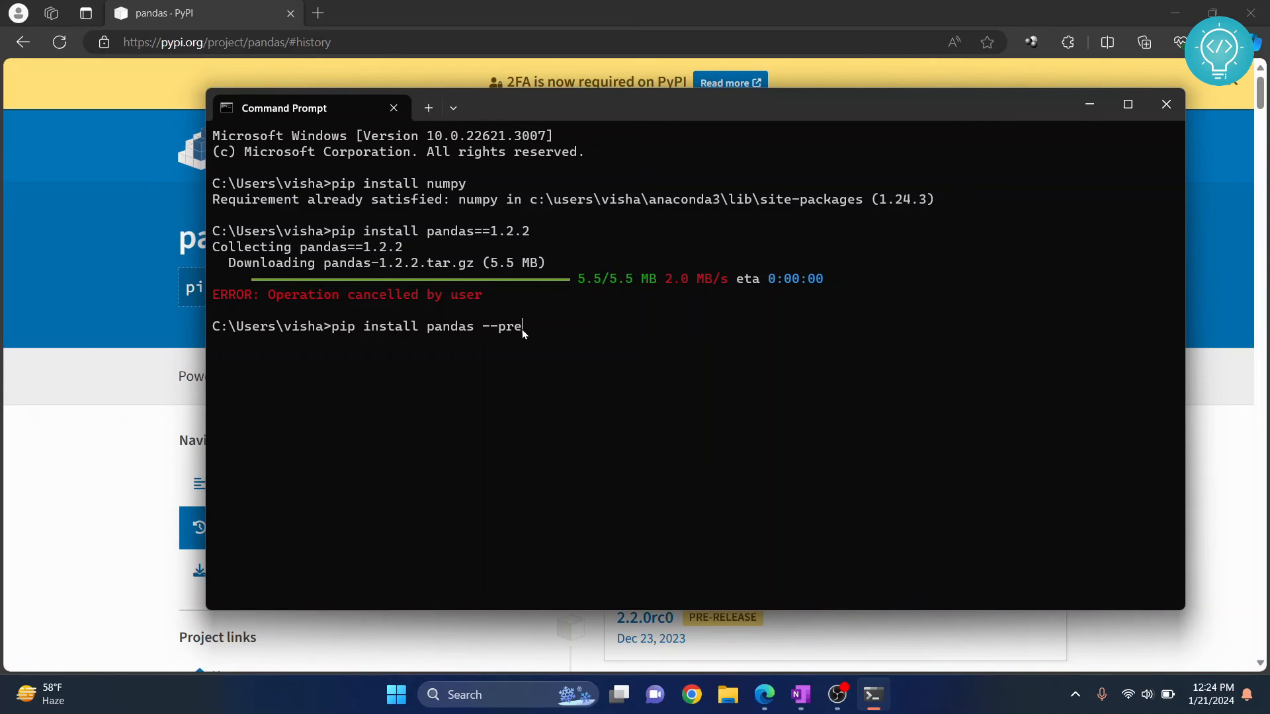
pyautogui.moveTo(430, 340)
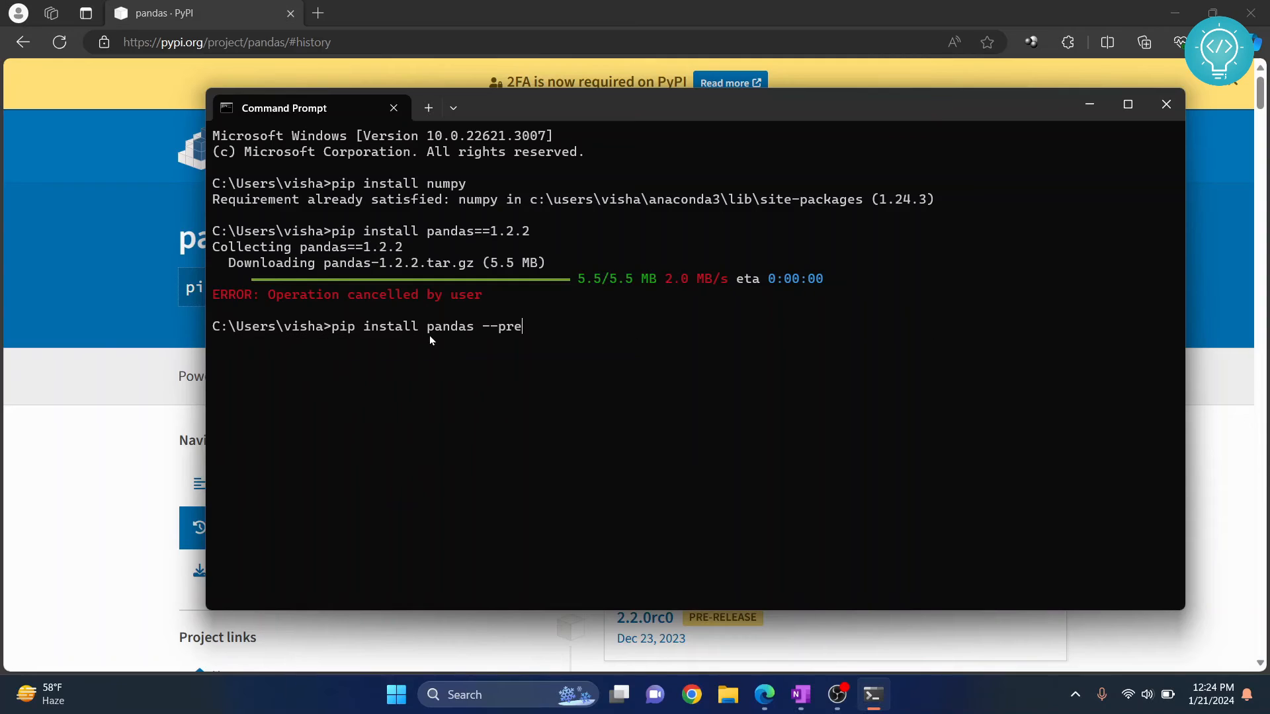
pyautogui.moveTo(534, 334)
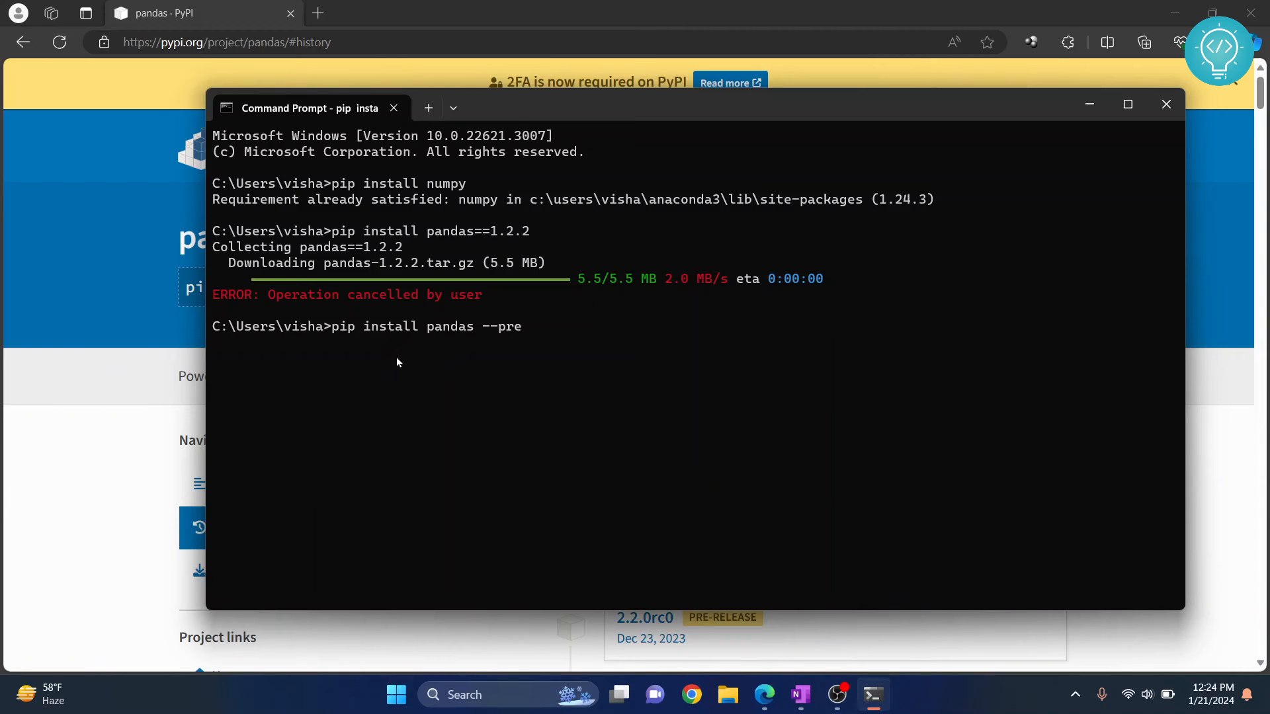
pyautogui.moveTo(350, 365)
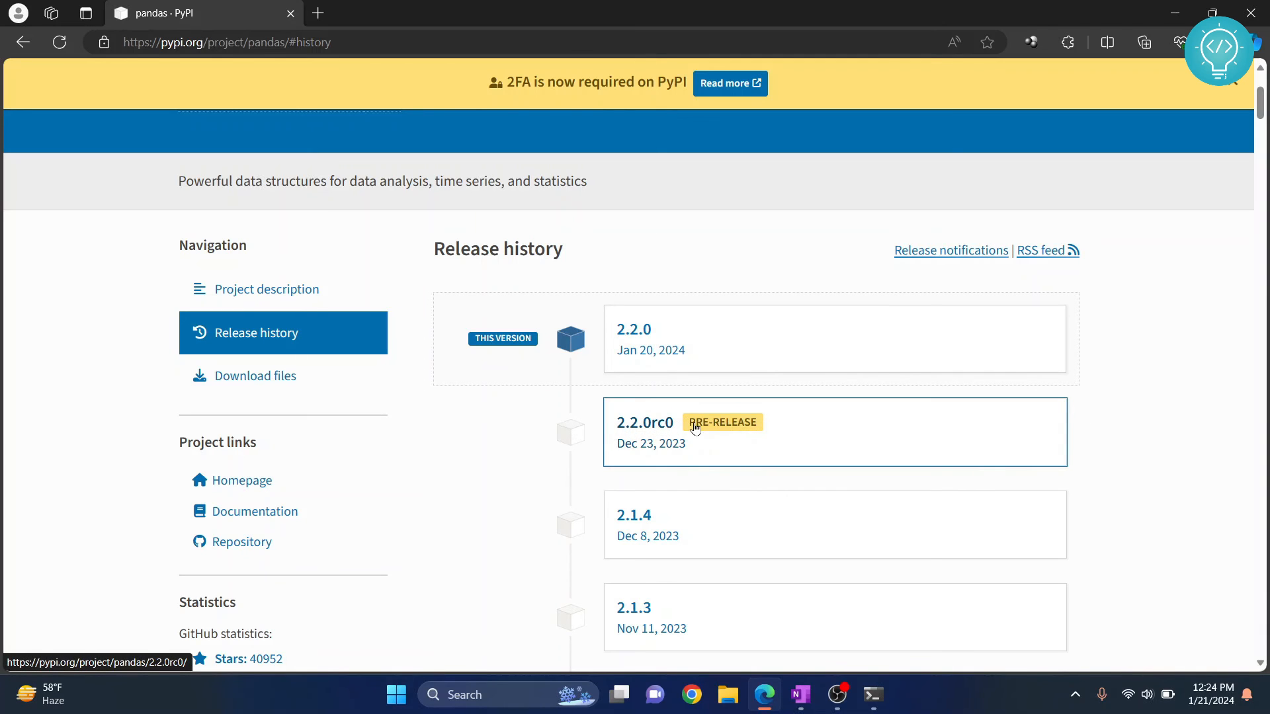
pyautogui.click(872, 694)
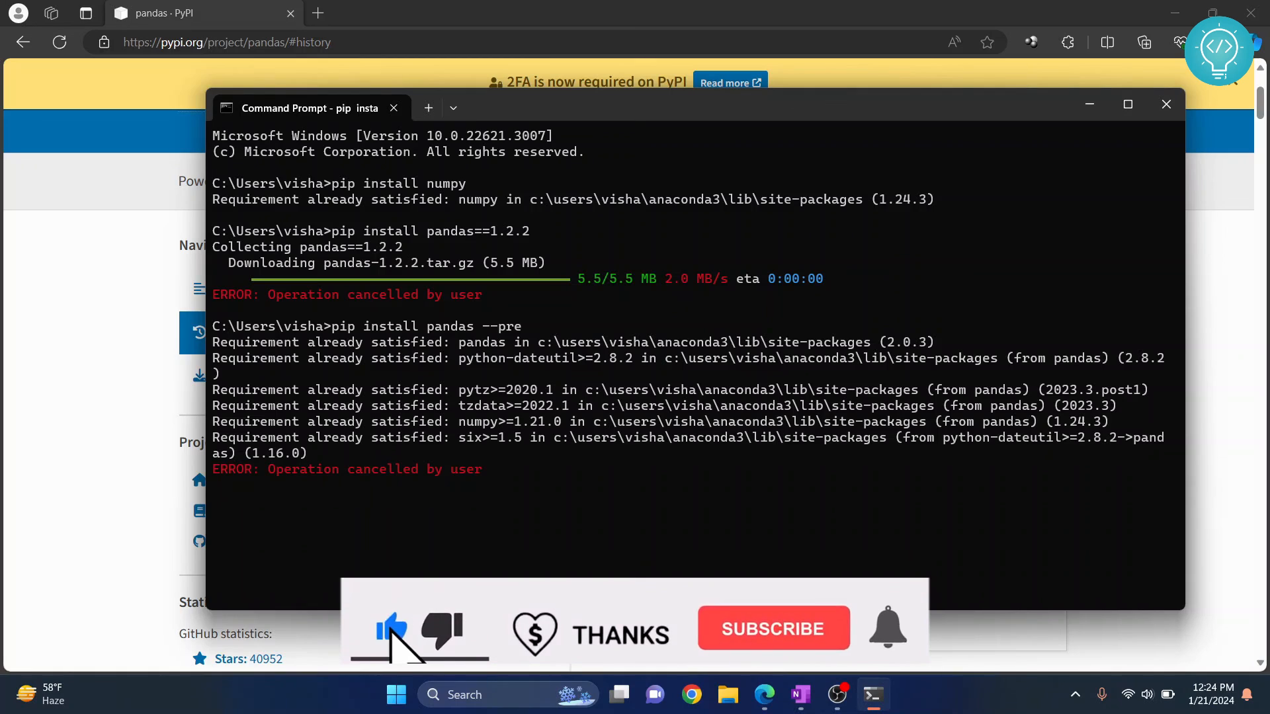
# Step: Recall previous commands until pip install pandas==1.2.2 sits at the prompt, unrun
pyautogui.write('pip install numpy')
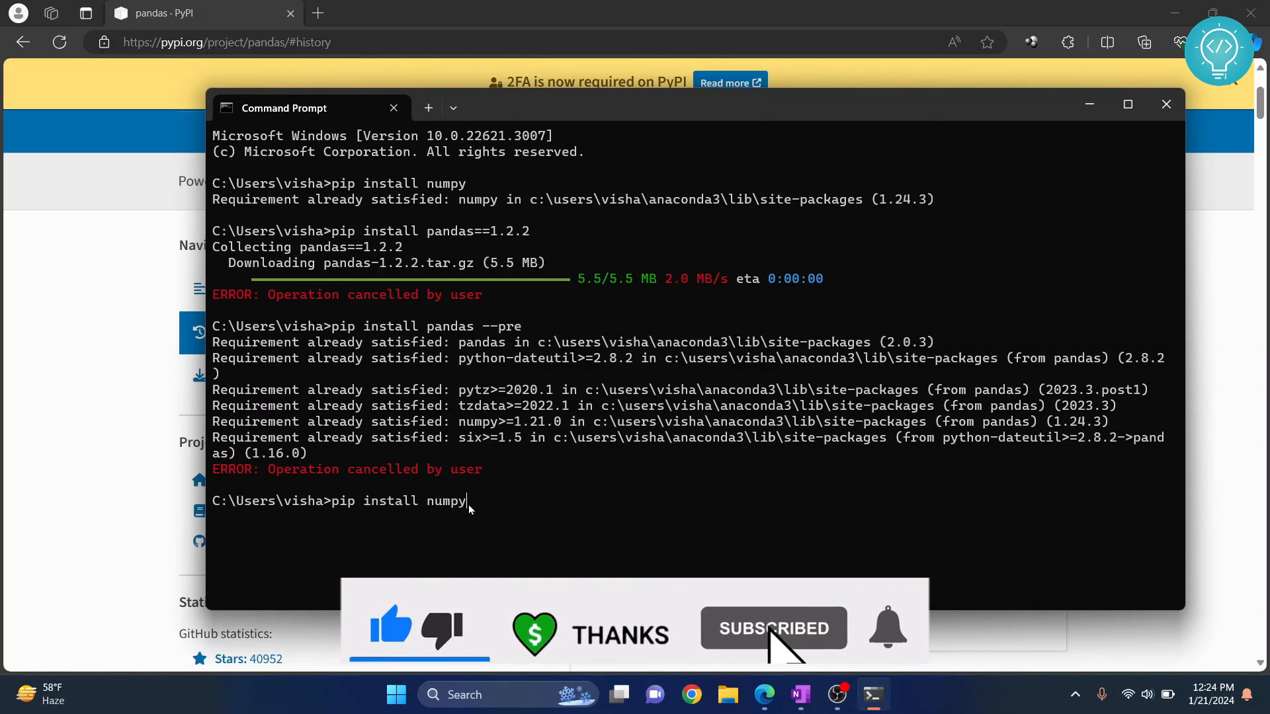
pyautogui.write('pandas==1.2.2')
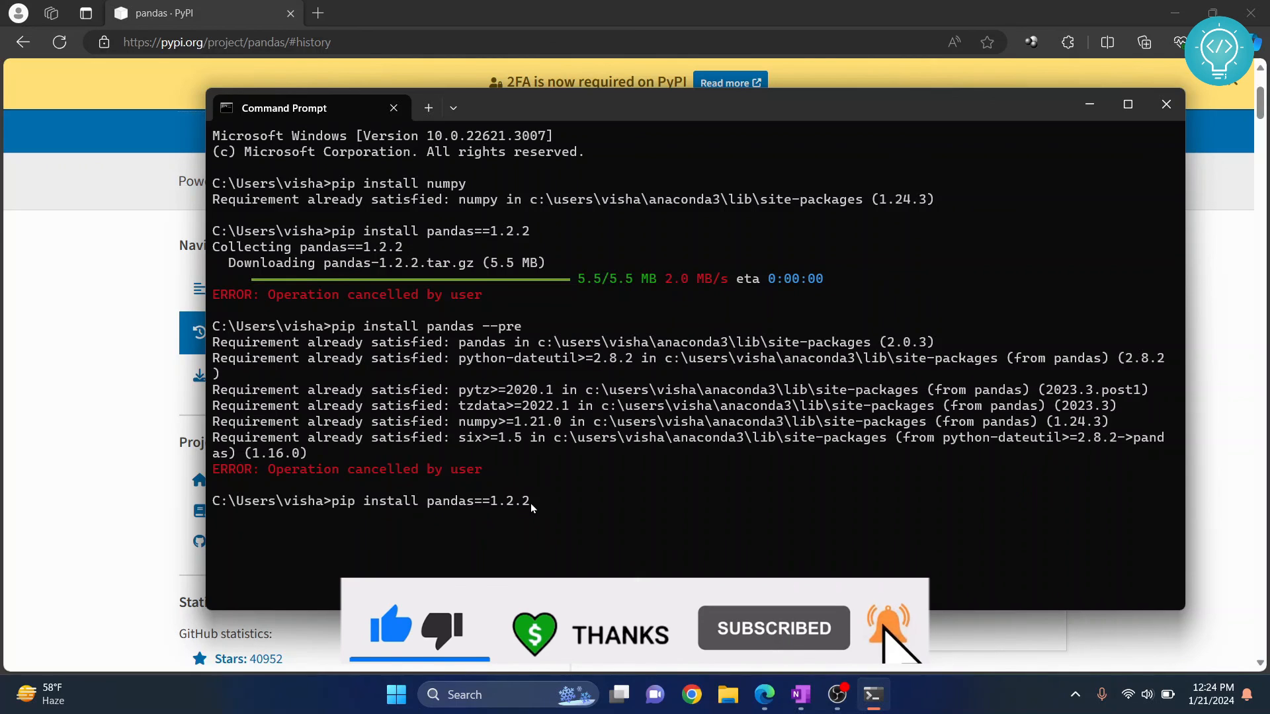